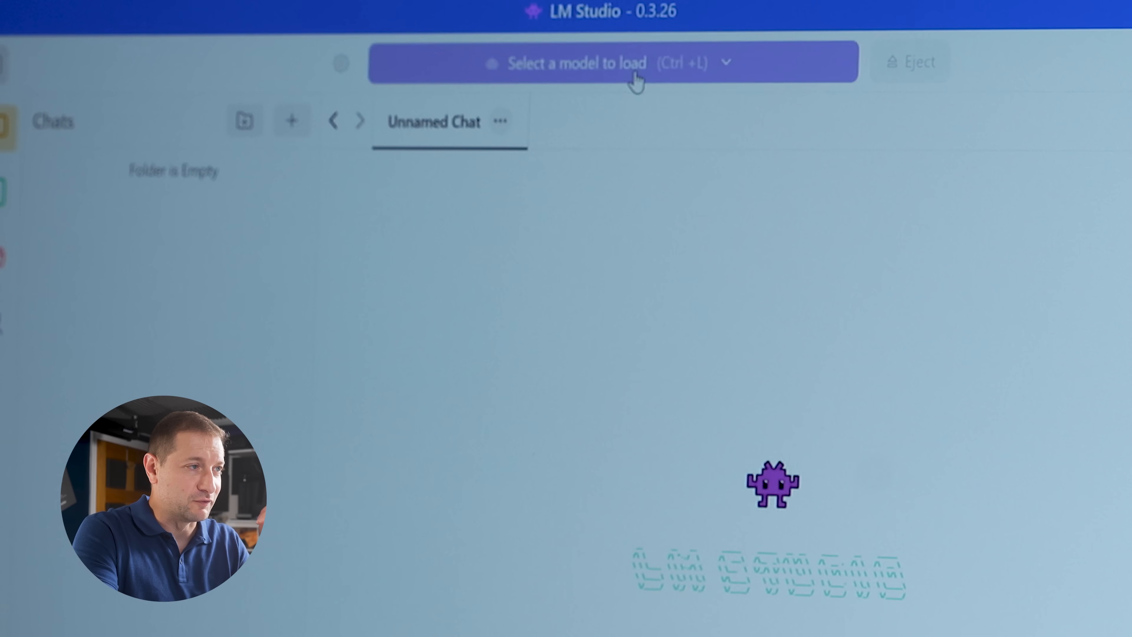
Load the qwen3-4b-2507 model and send it the e-commerce architecture prompt.
left_click(610, 62)
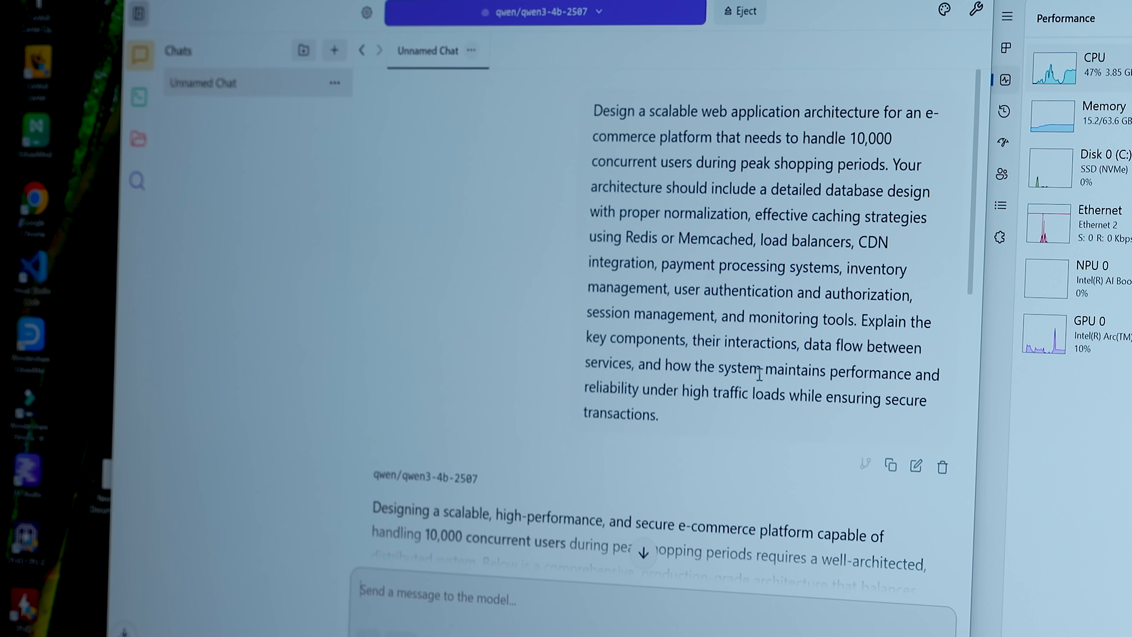
Follow Qwen3 4B's streaming answer and show its load settings: 4096 context, full GPU offload, six threads.
scroll("down", 3)
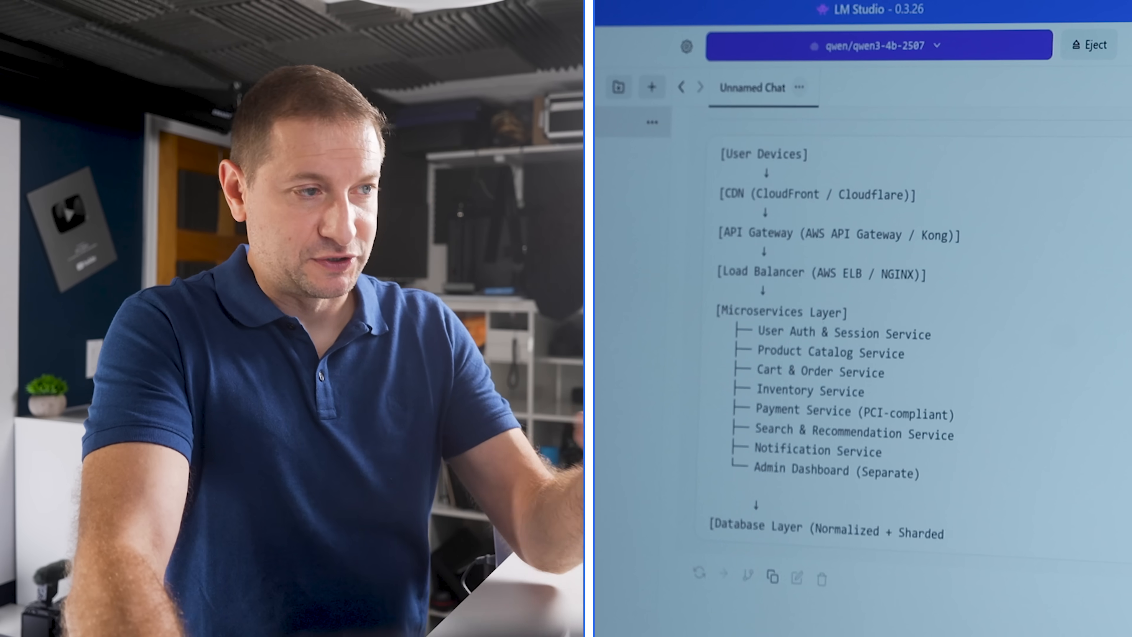
scroll("down", 3)
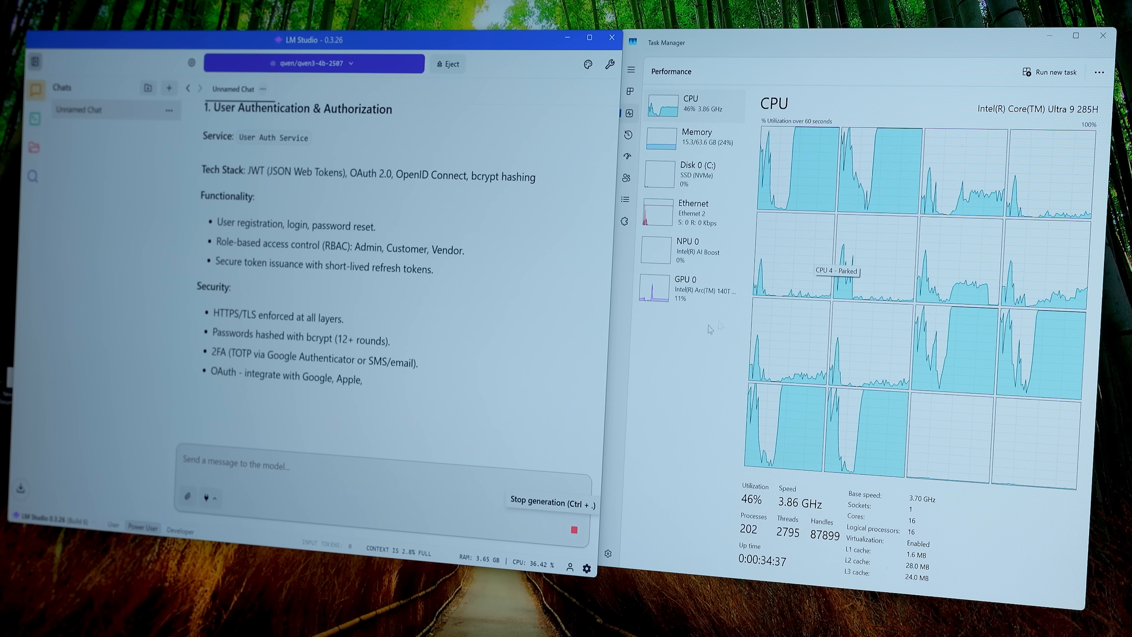
scroll("down", 3)
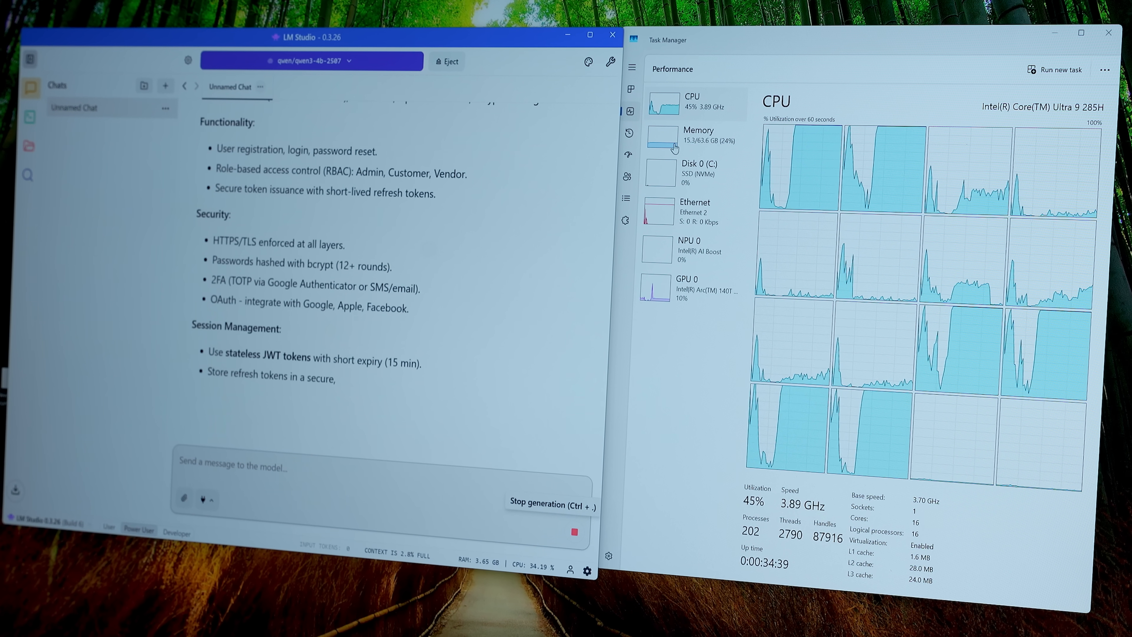
left_click(660, 135)
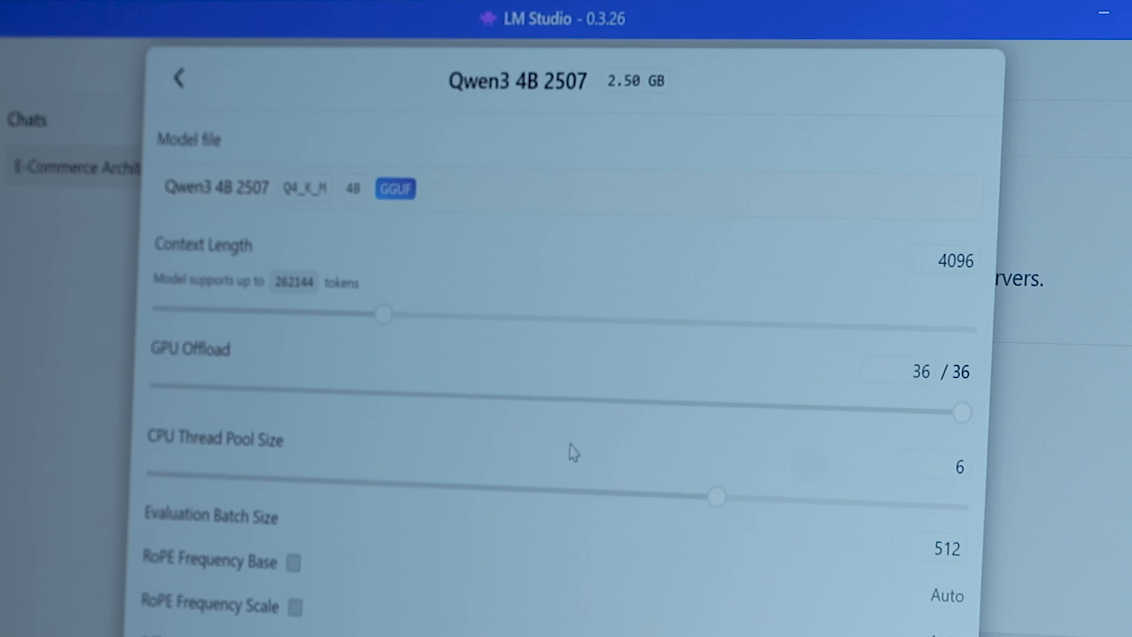
mouse_move(820, 404)
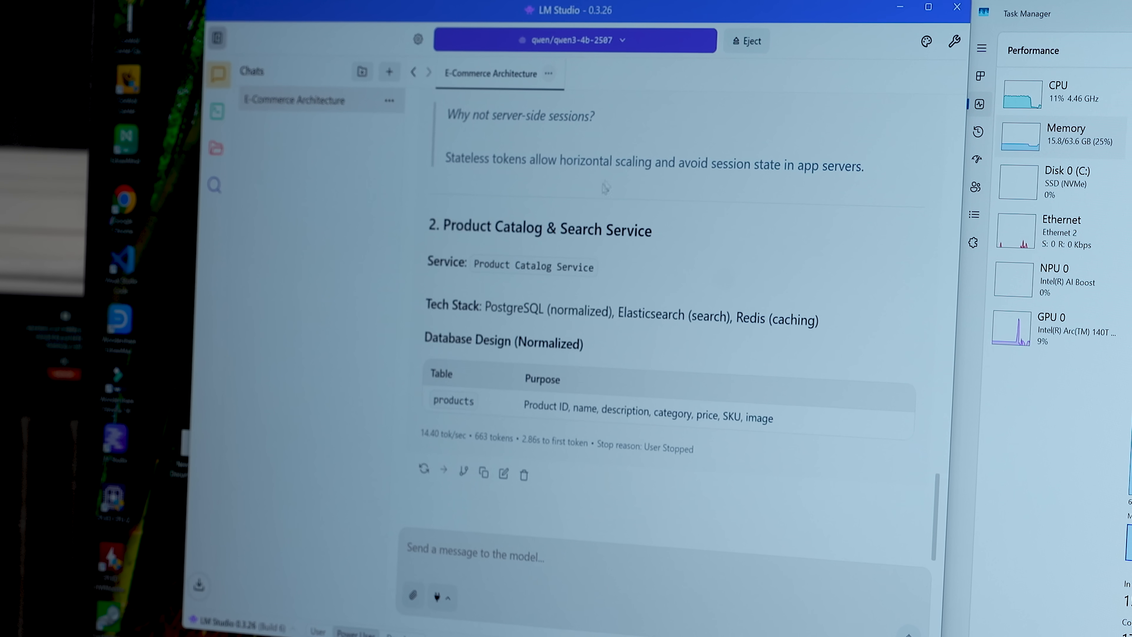
Stop the Qwen3 4B answer at 14.40 tok/sec in the E-Commerce Architecture chat.
left_click(388, 71)
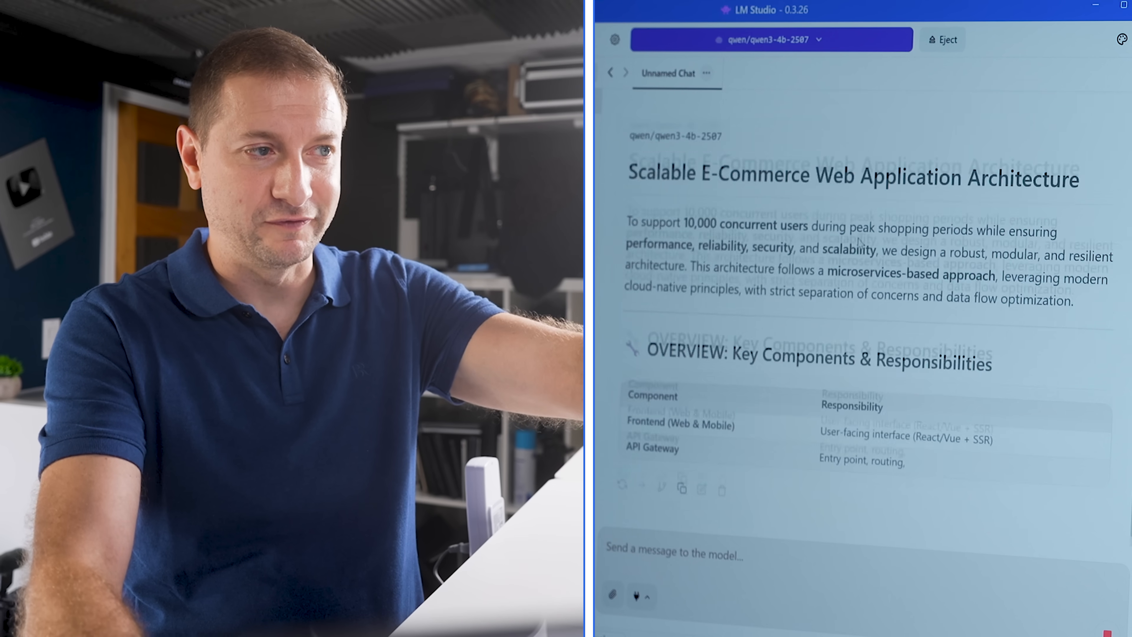
scroll("up", 3)
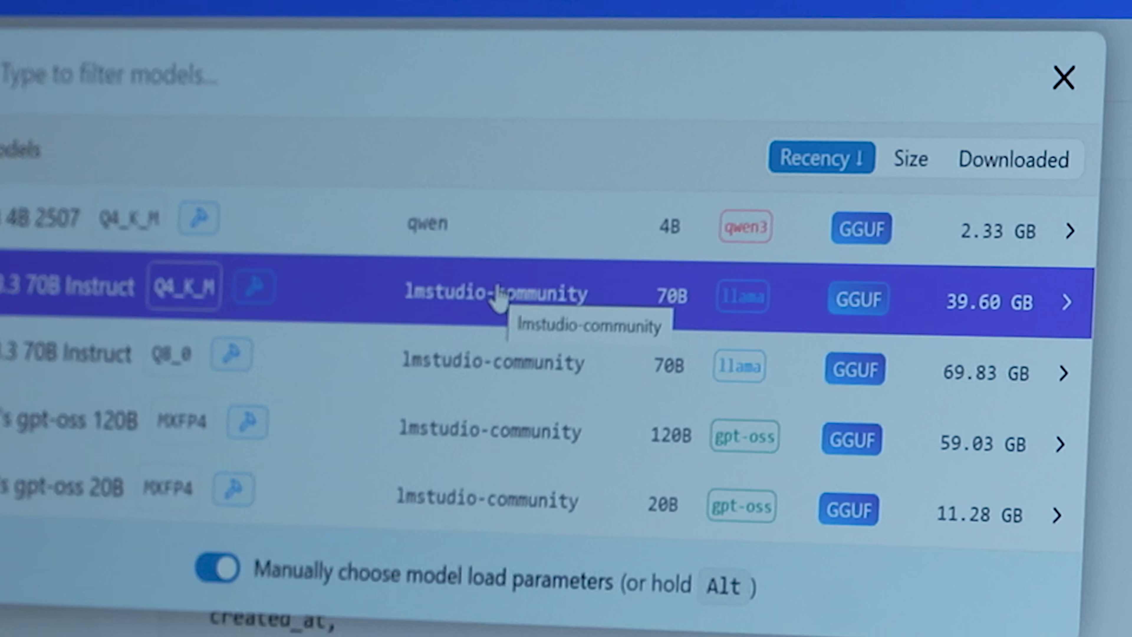
Load Llama 3.3 70B Instruct Q4_K_M in place of Qwen3.
left_click(506, 294)
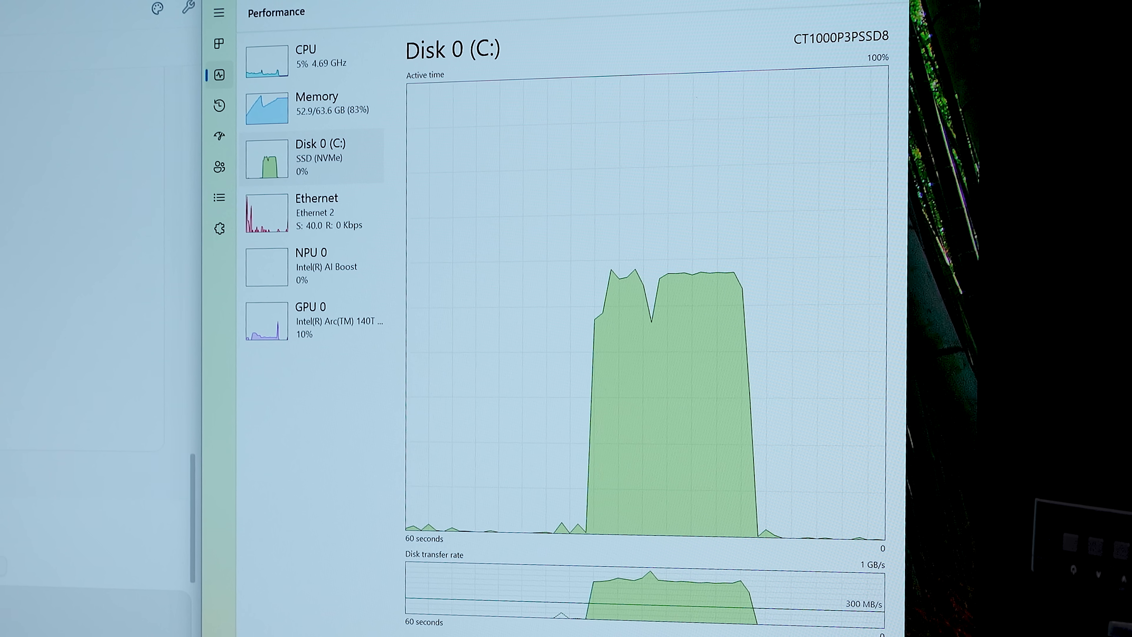
left_click(316, 103)
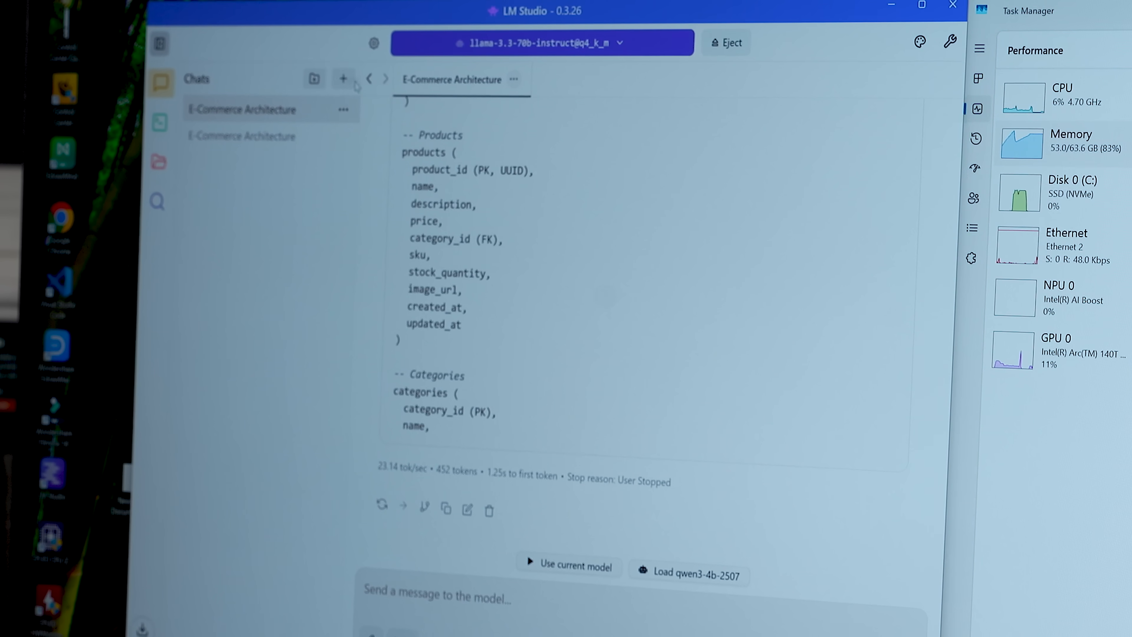
Start a new chat with the e-commerce architecture prompt for Llama 3.3 70B.
left_click(343, 79)
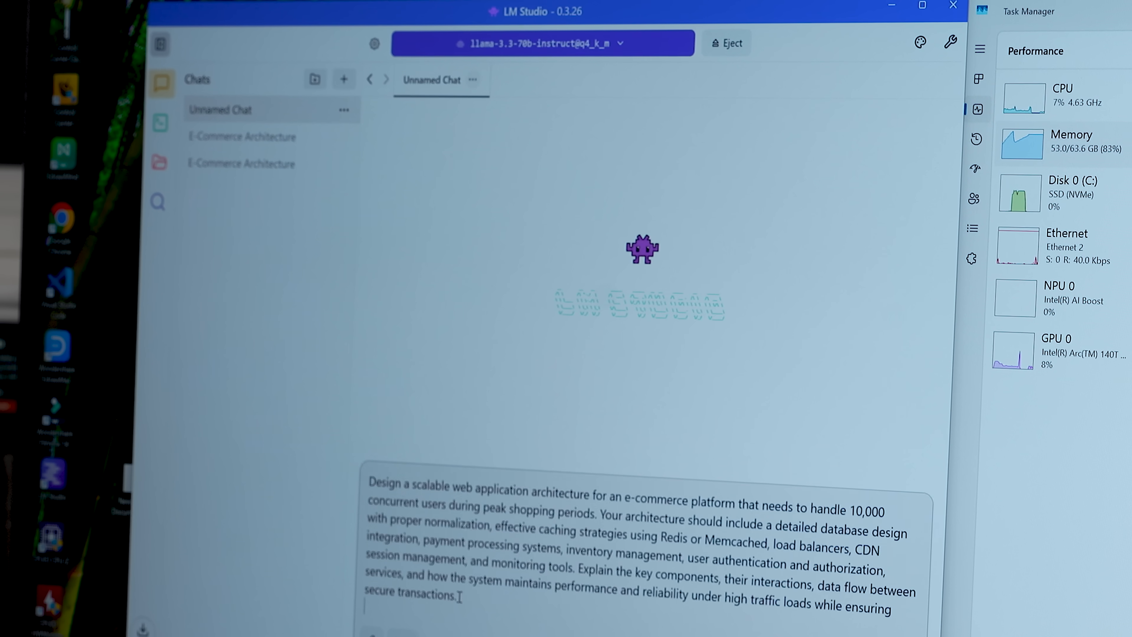
left_click(507, 43)
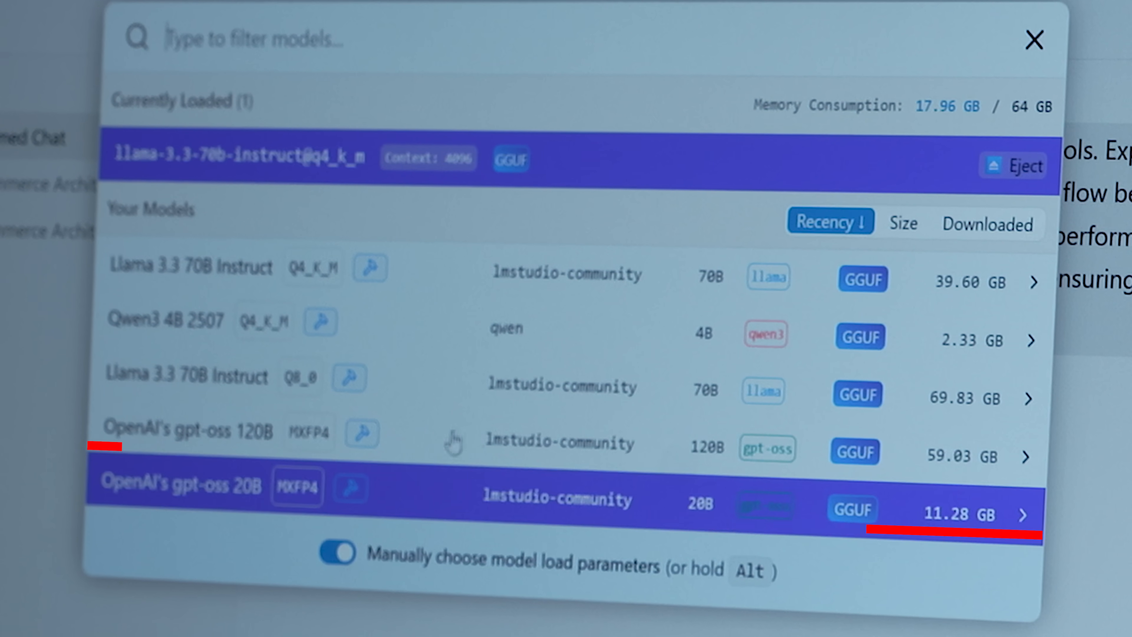
Let Llama 3.3 70B answer the prompt using 28.0 GB shared GPU memory.
left_click(1033, 40)
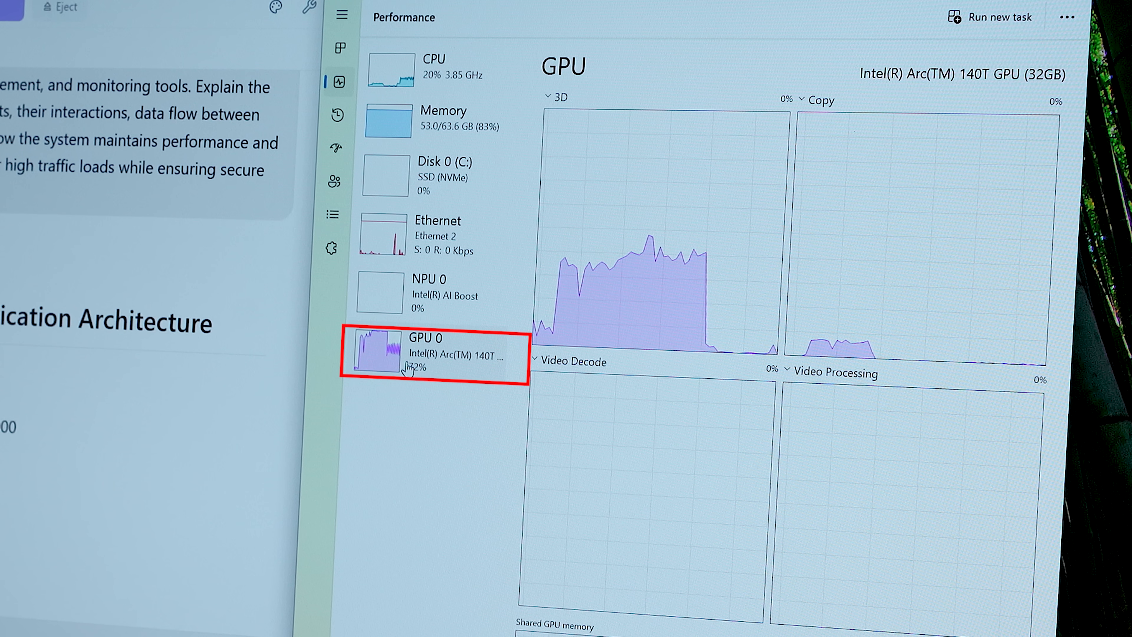
scroll("down", 3)
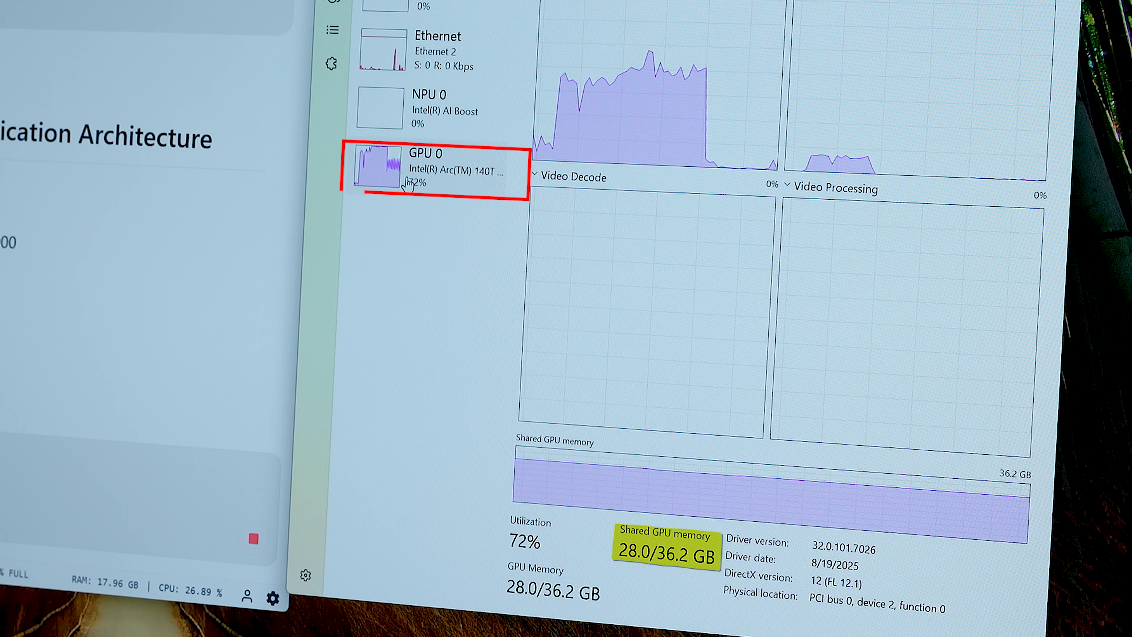
left_click(433, 80)
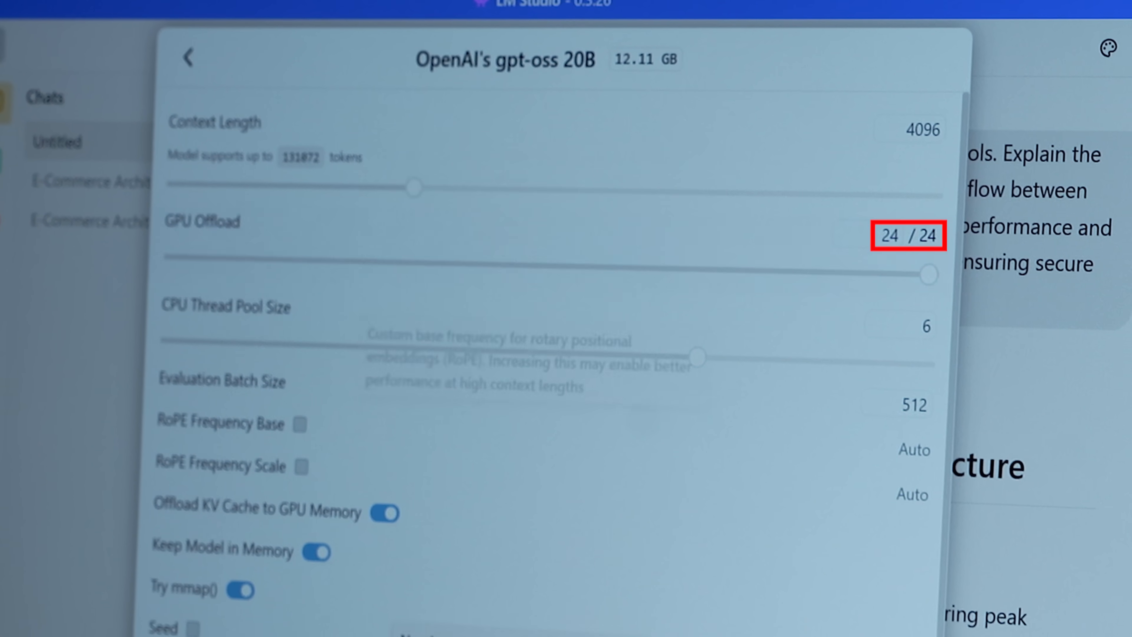
Attempt loading gpt-oss 20B with 24/24 GPU offload and dismiss the resulting load error.
left_click(186, 58)
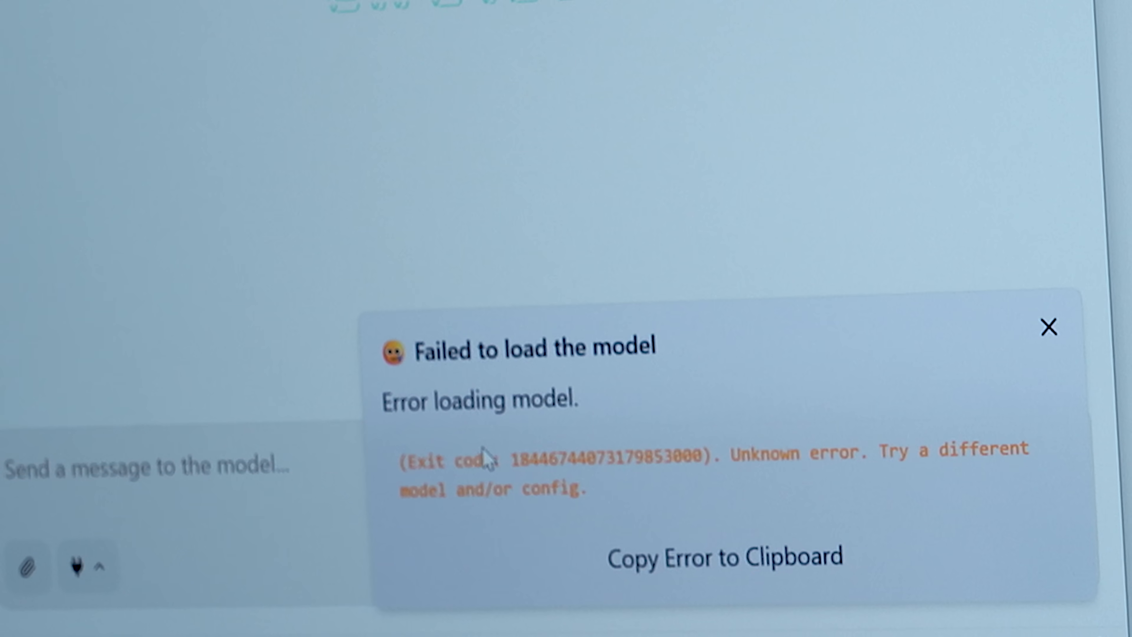
left_click(1048, 328)
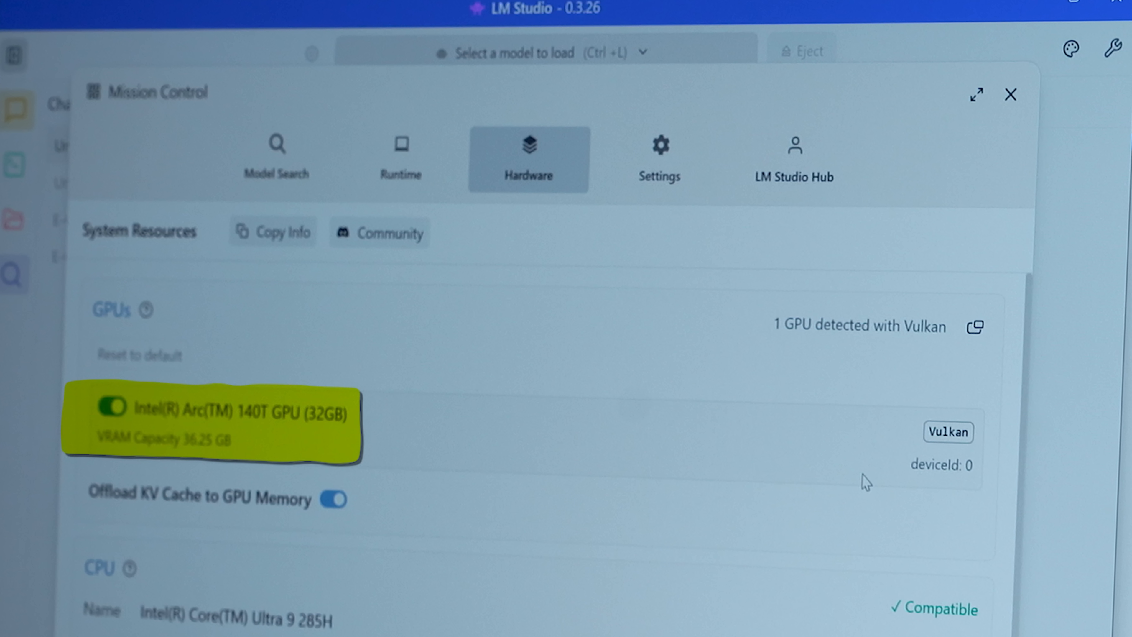
Load OpenAI's gpt-oss 20B and run the architecture prompt, reaching 17.63 tok/sec.
left_click(948, 432)
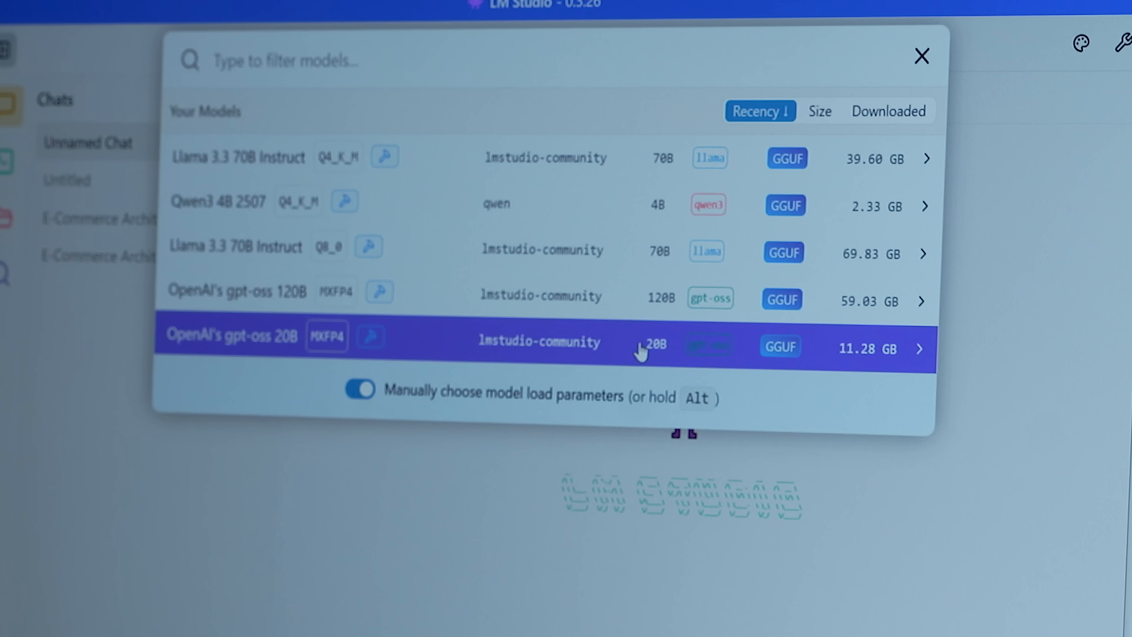
left_click(538, 341)
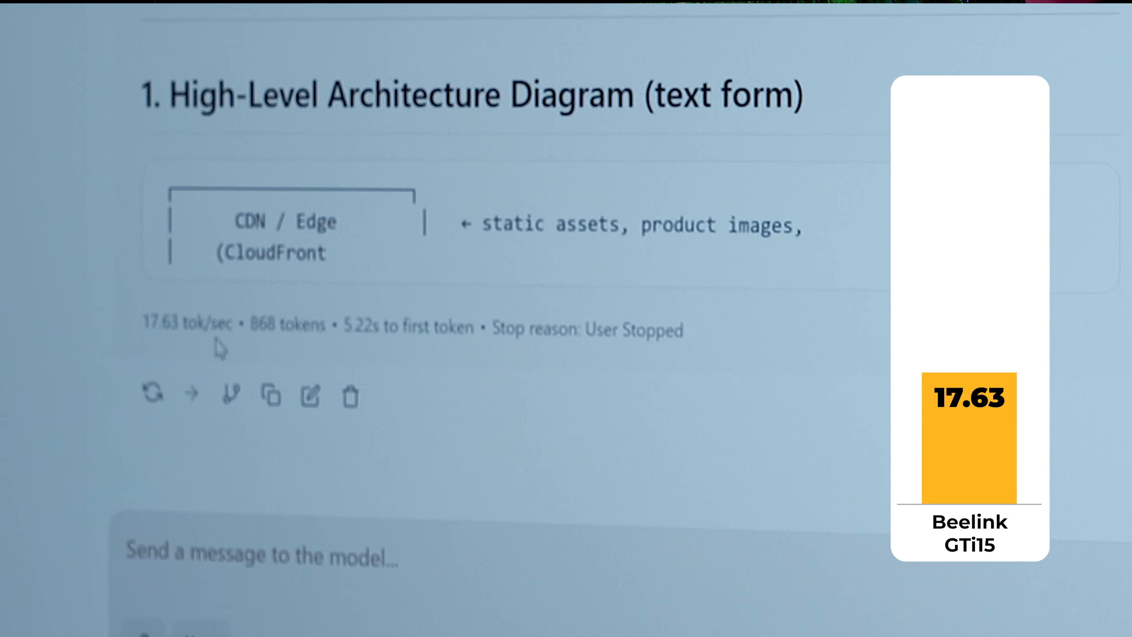
Bring up custom load settings for a 36-layer model with 10/36 GPU offload and 4096 context.
double_click(151, 311)
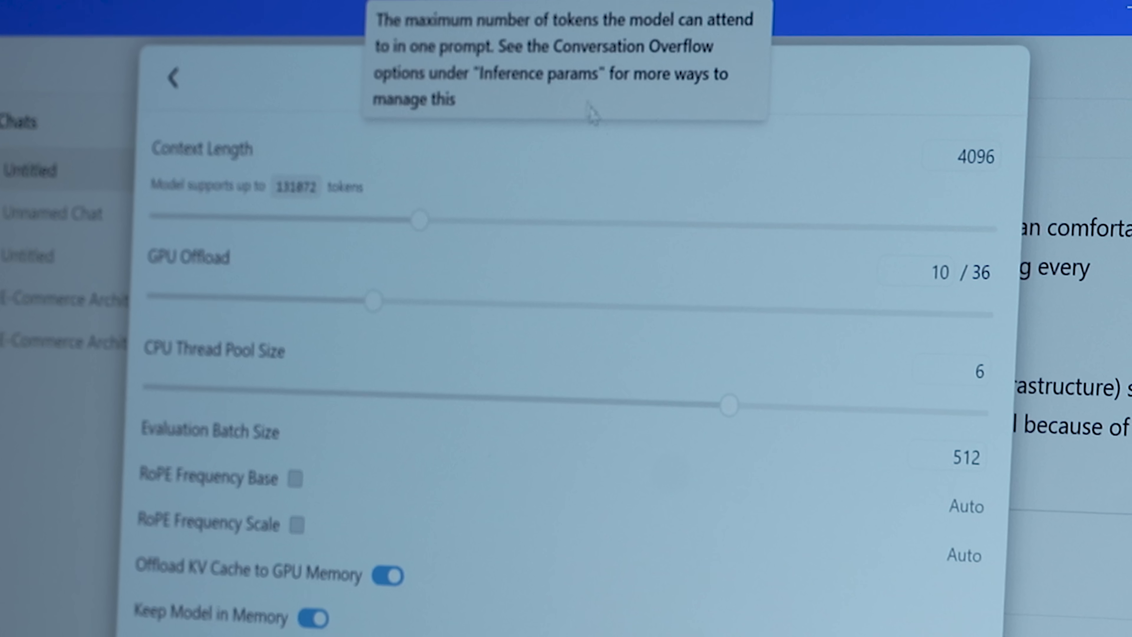
mouse_move(845, 98)
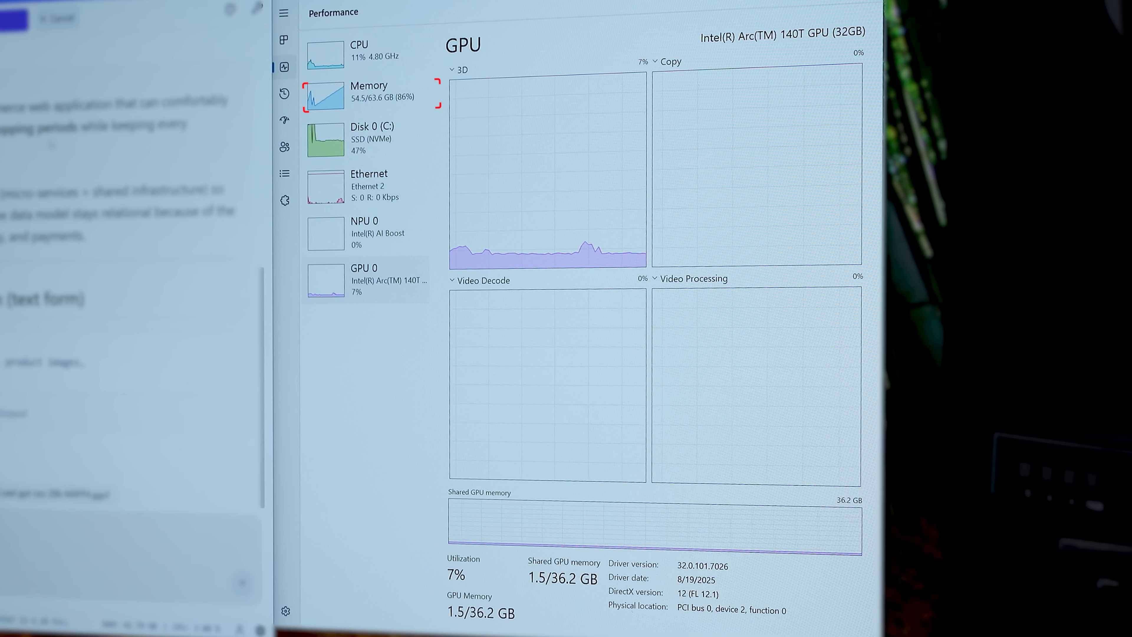
Select GPU 0 (Intel Arc 140T) in Task Manager to view its utilization and memory graphs.
left_click(367, 91)
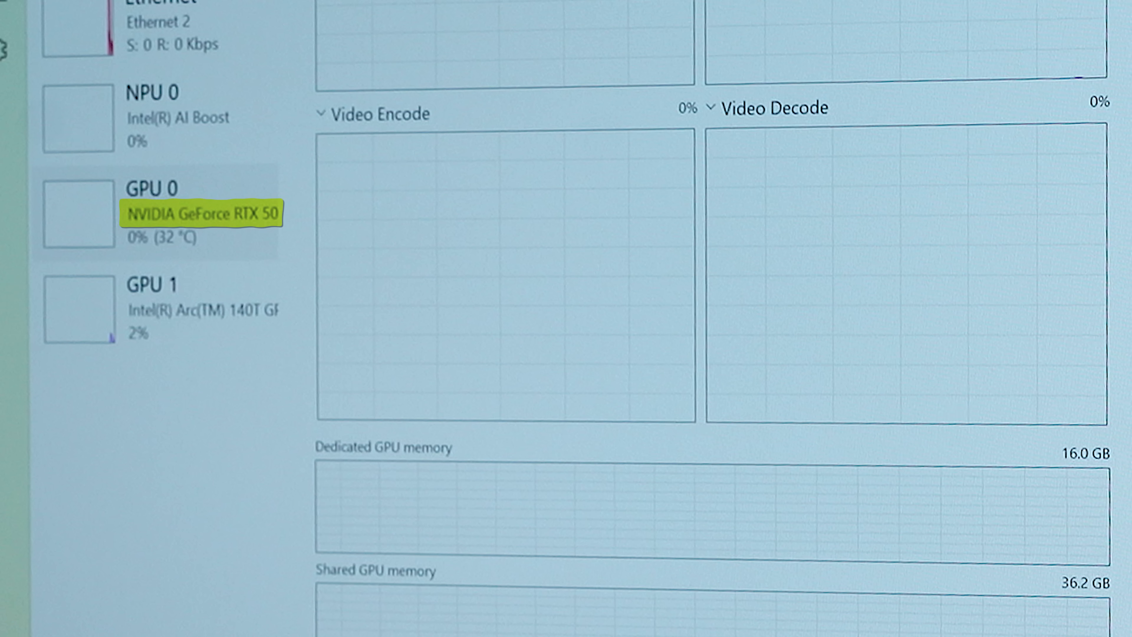
Check the Hardware settings show the RTX 5060 Ti with 15.93 GB VRAM enabled.
scroll("down", 3)
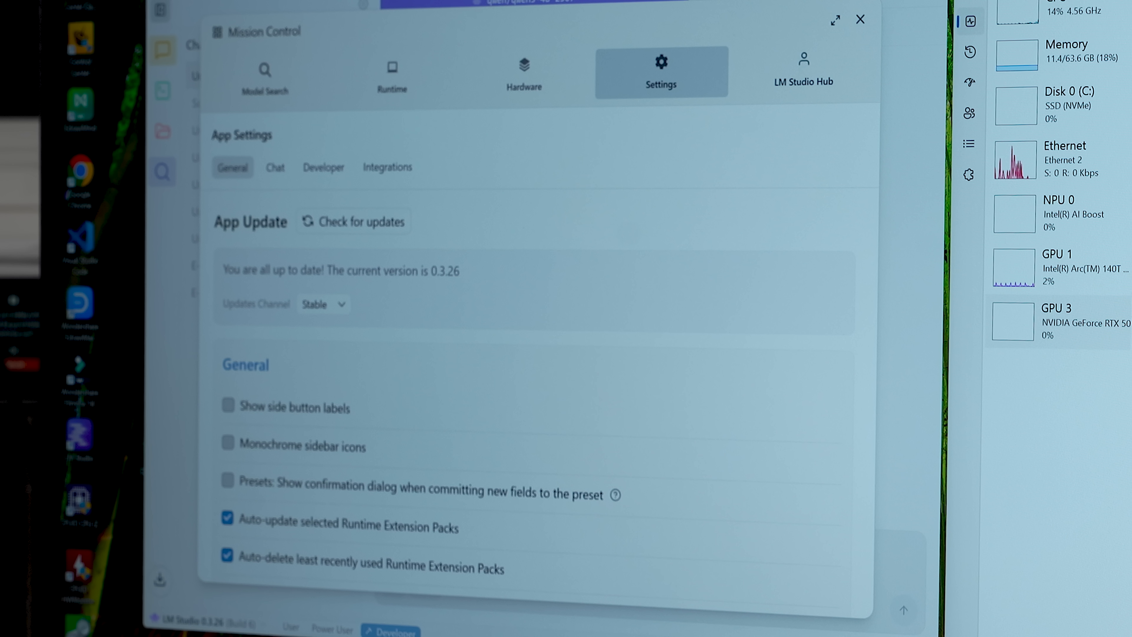
left_click(528, 72)
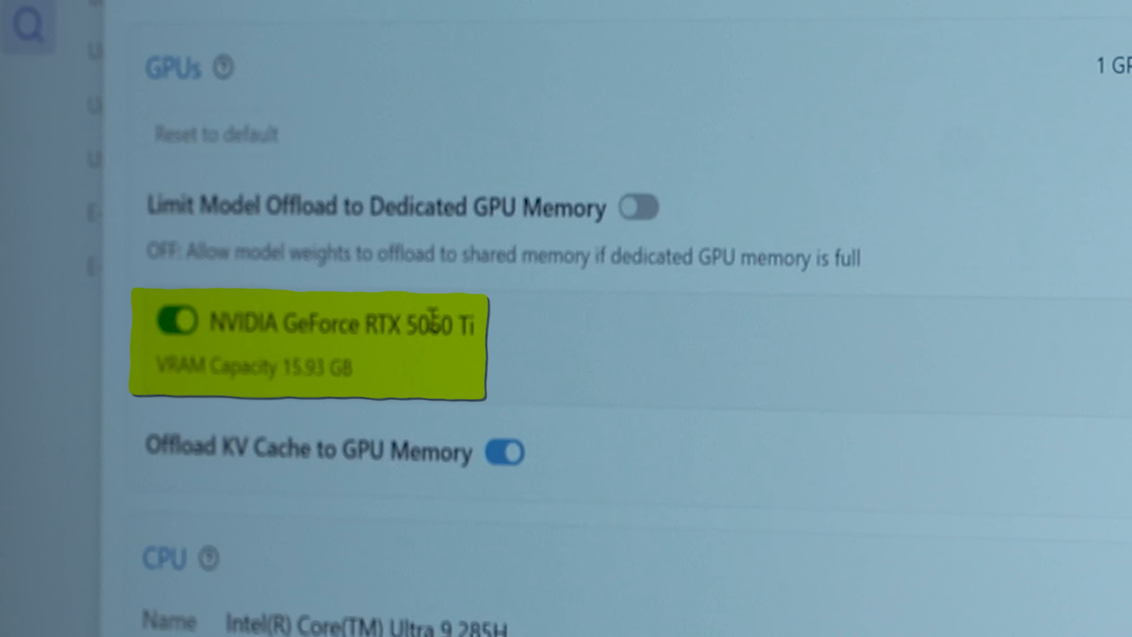
scroll("down", 3)
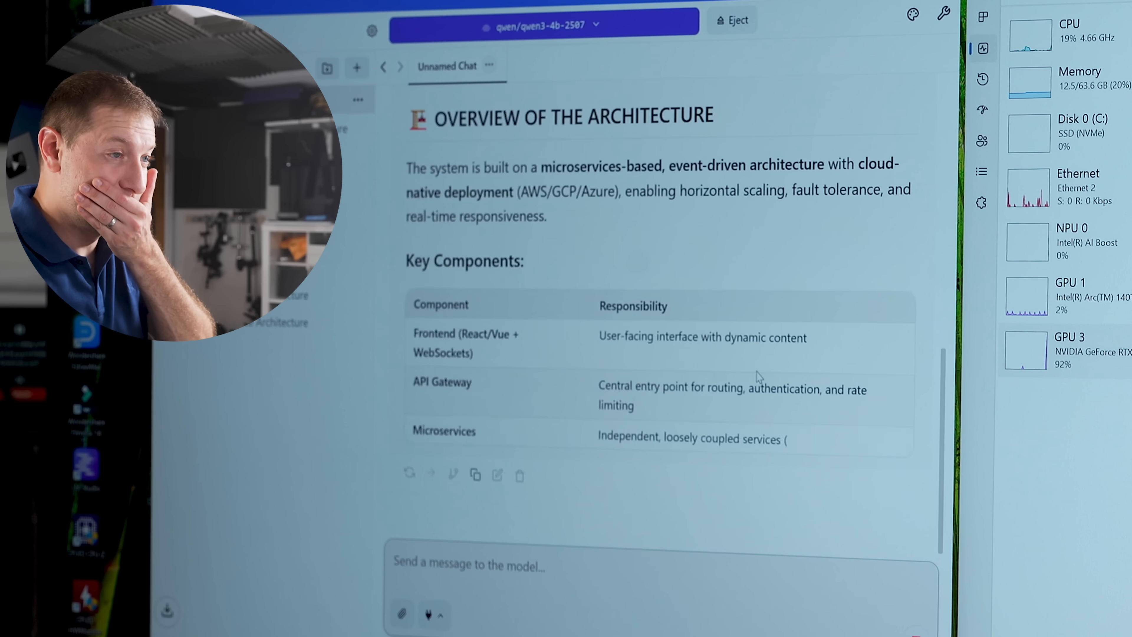
Follow Qwen3 4B's answer to the end and read its 100.67 tok/sec over 3833 tokens.
scroll("down", 3)
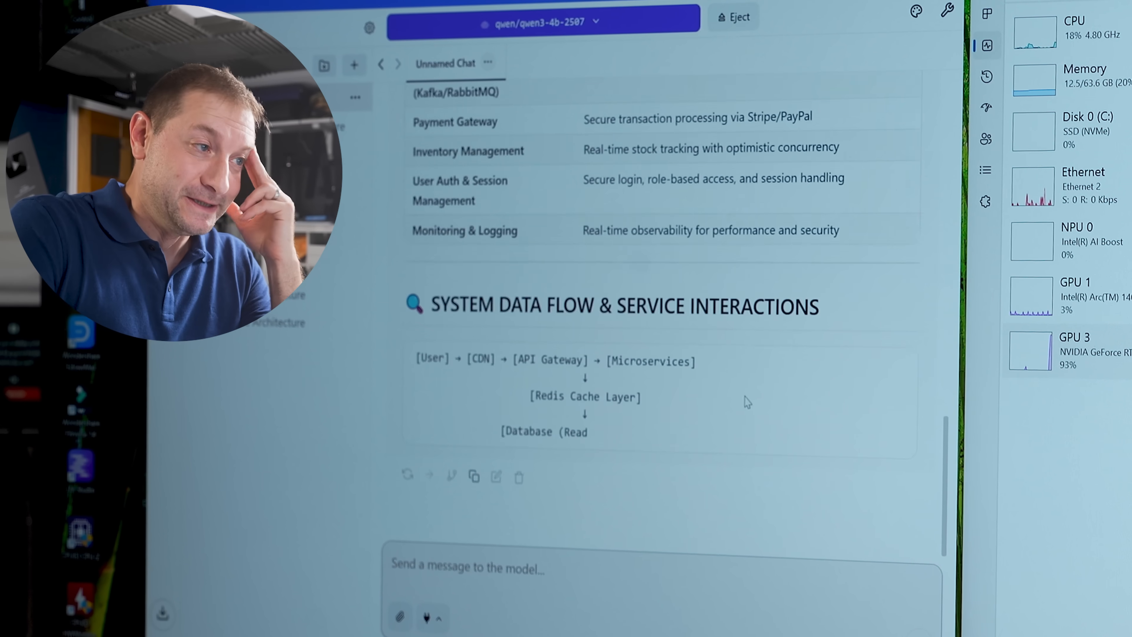
scroll("down", 3)
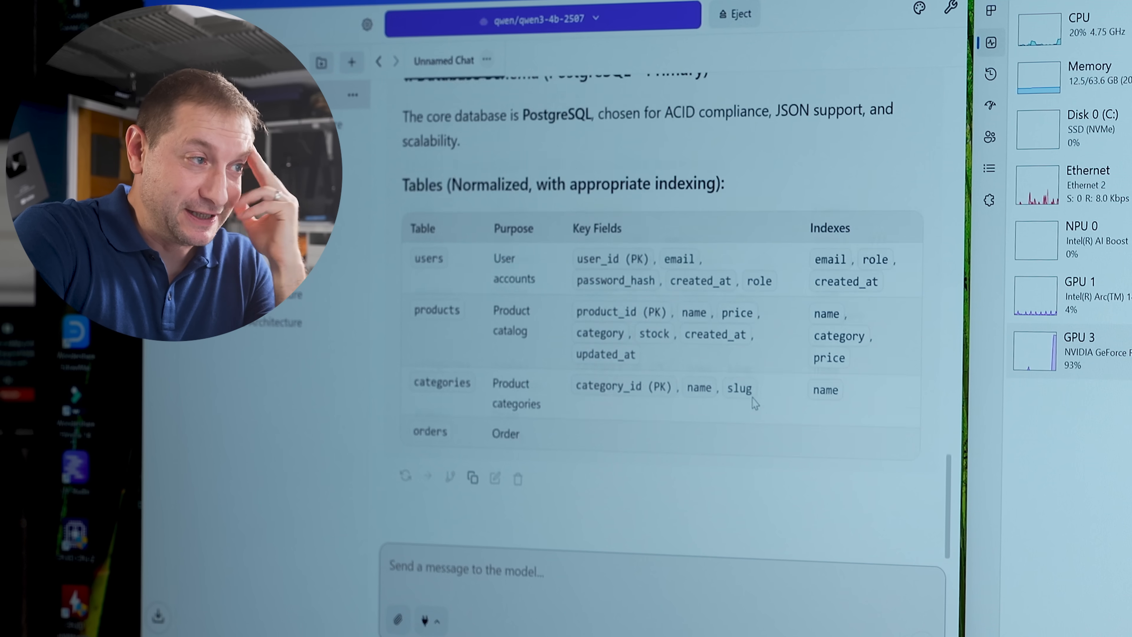
scroll("down", 3)
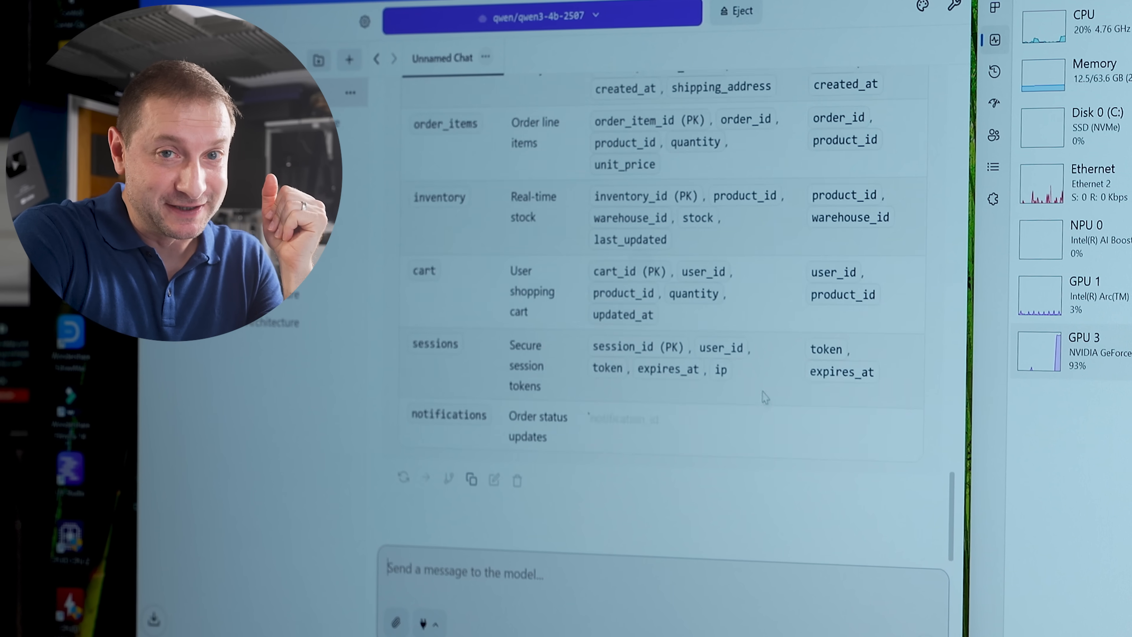
scroll("down", 3)
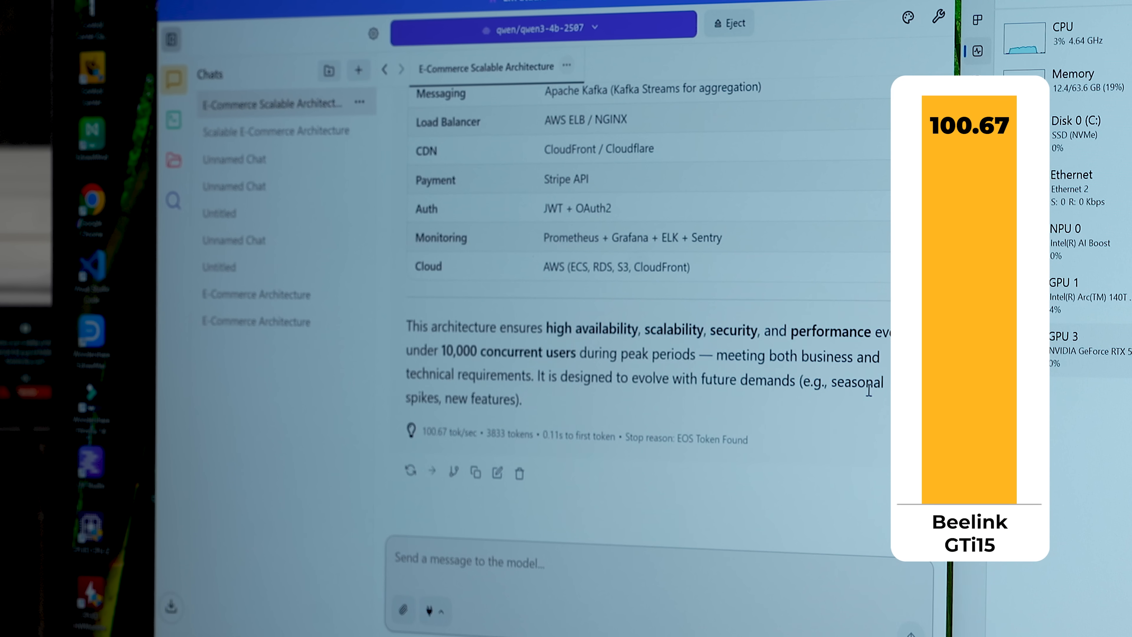
Load gpt-oss 20B with 24/24 layers offloaded to the RTX 5060 Ti.
left_click(544, 27)
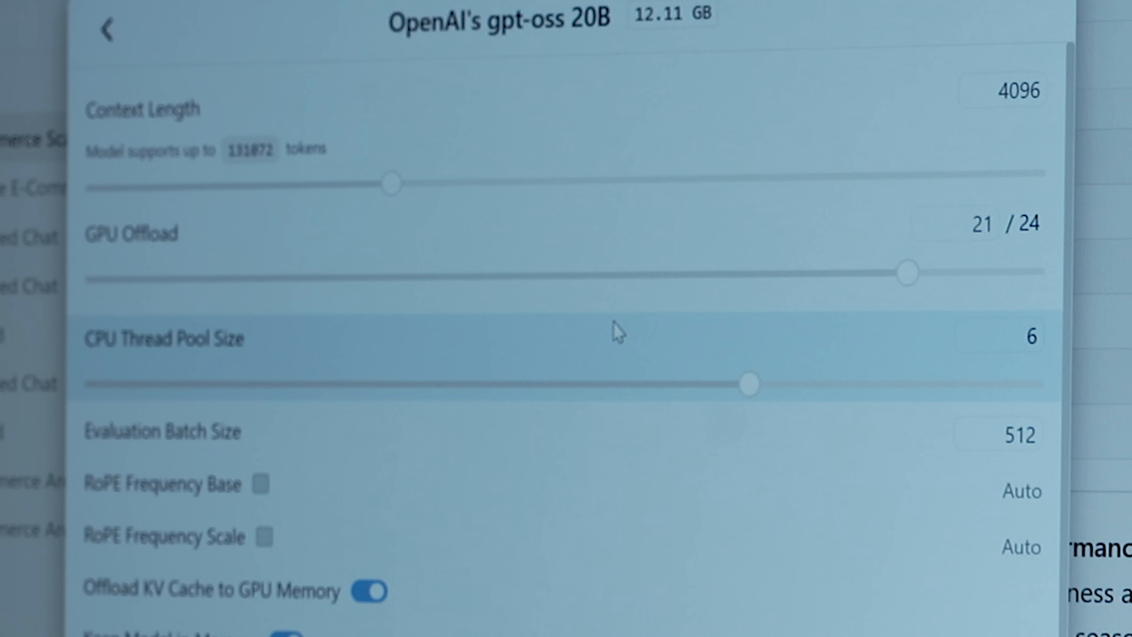
mouse_move(663, 386)
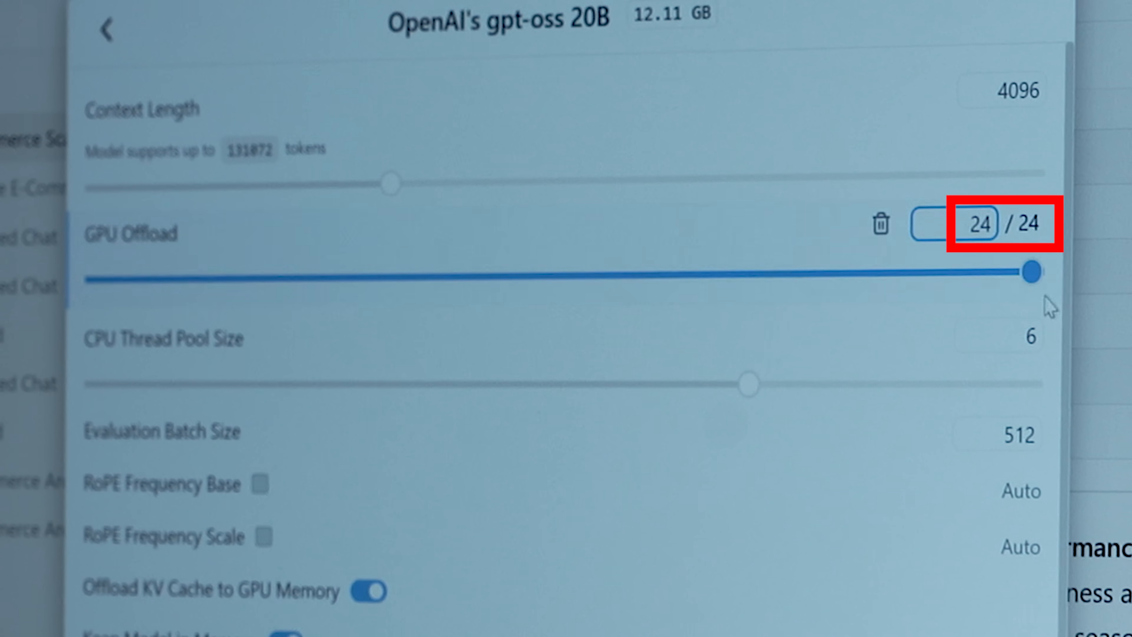
left_click(978, 223)
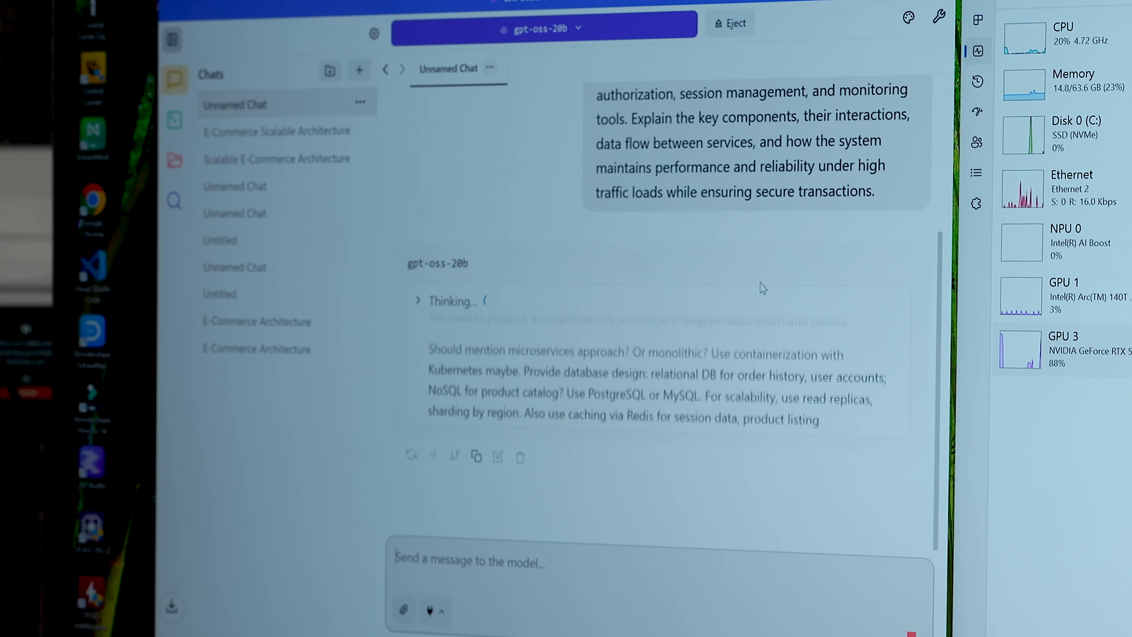
Read gpt-oss 20B's 100.28 tok/sec stat, then bring up the model picker for Llama 3.3 70B Instruct.
scroll("down", 3)
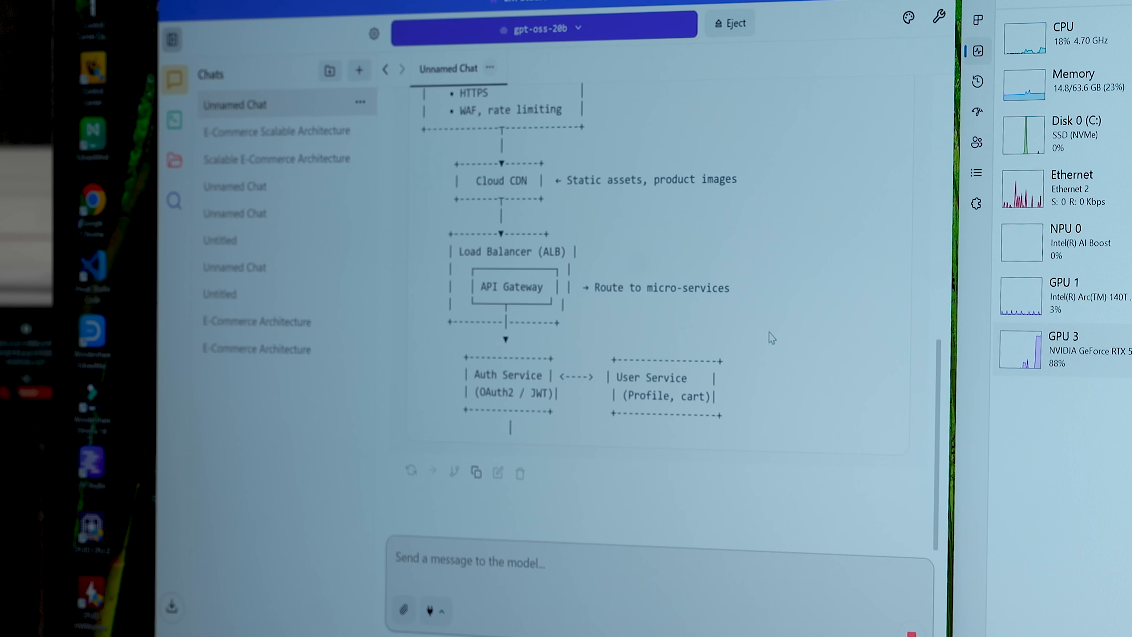
scroll("down", 3)
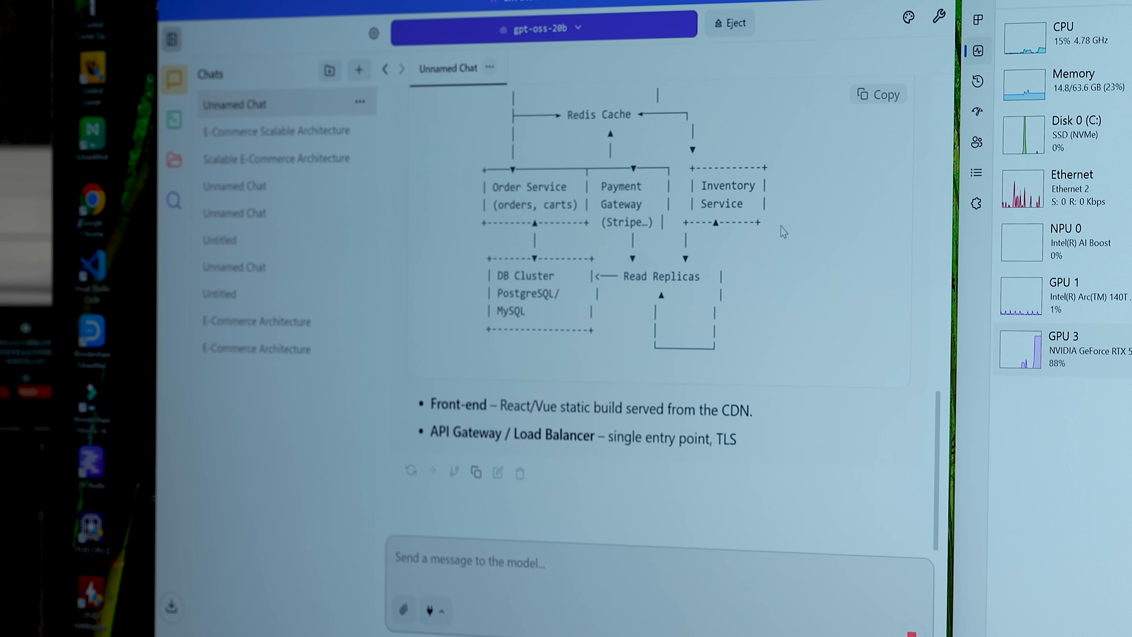
scroll("down", 3)
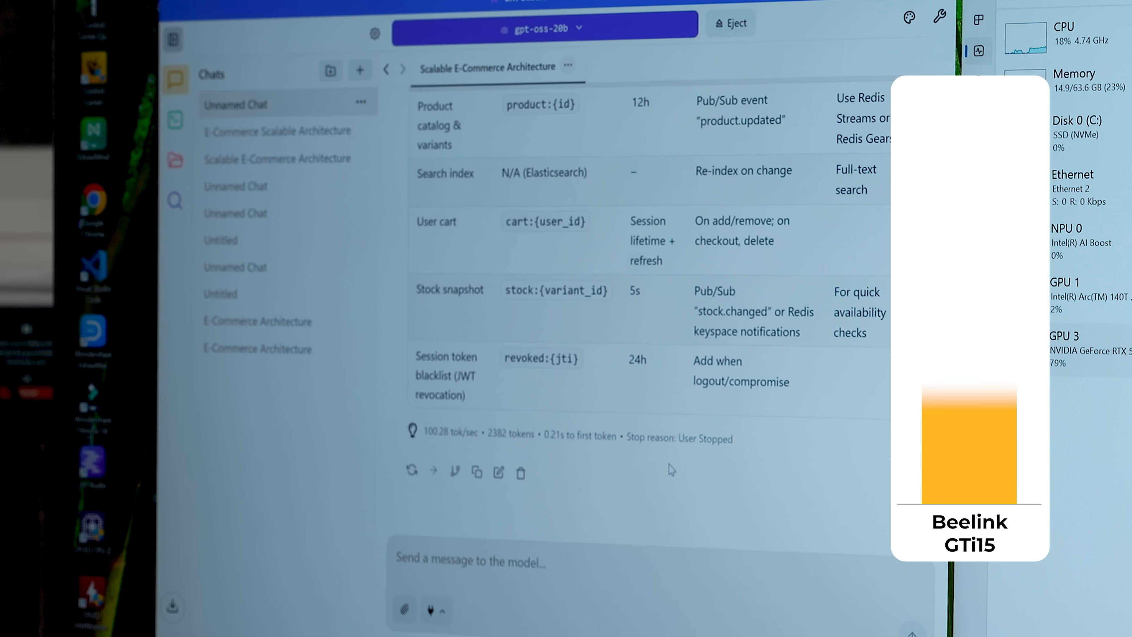
left_click(544, 27)
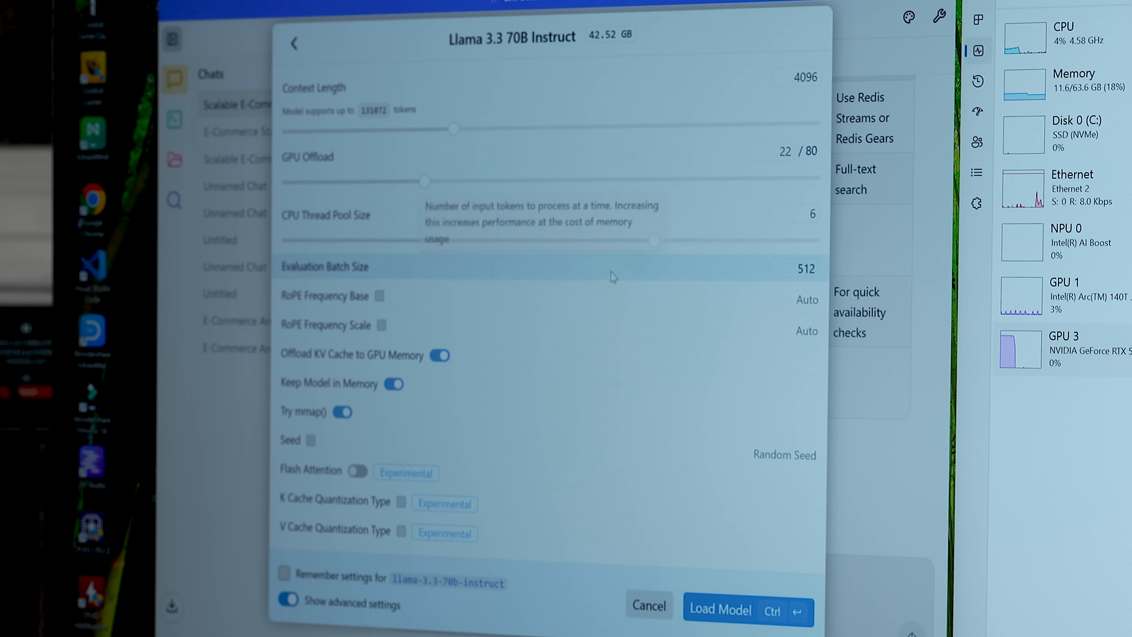
mouse_move(788, 318)
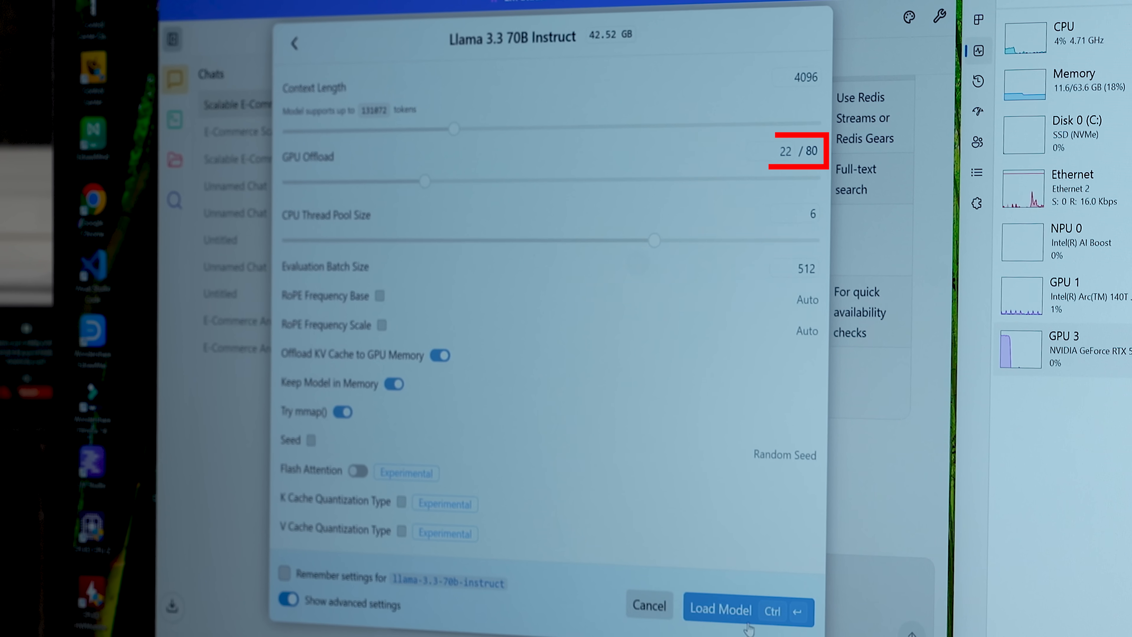
Load Llama 3.3 70B Q4_K_M with 22/80 layers on the GPU for the architecture prompt.
left_click(719, 609)
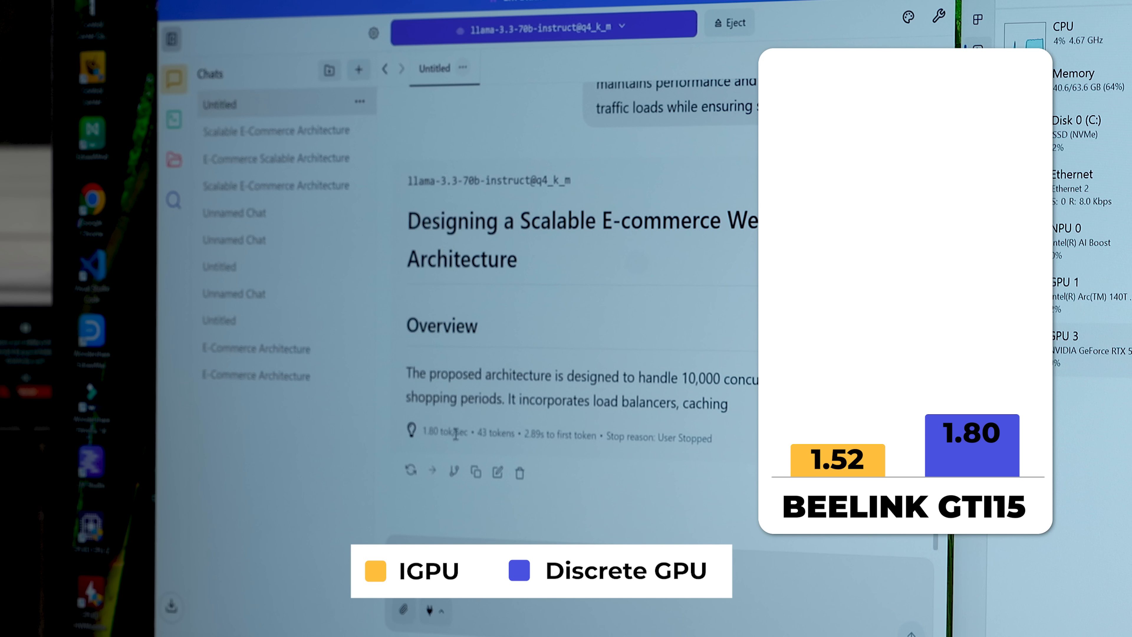
Choose OpenAI's gpt-oss 120B MXFP4 from the downloaded models to show its load parameters.
left_click(543, 25)
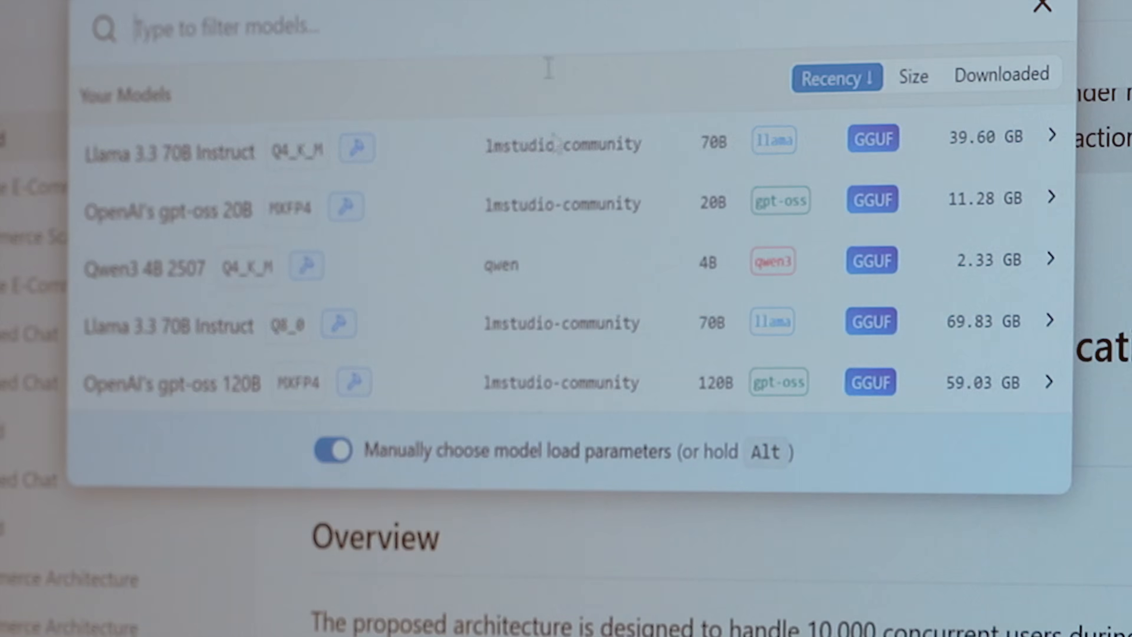
left_click(563, 383)
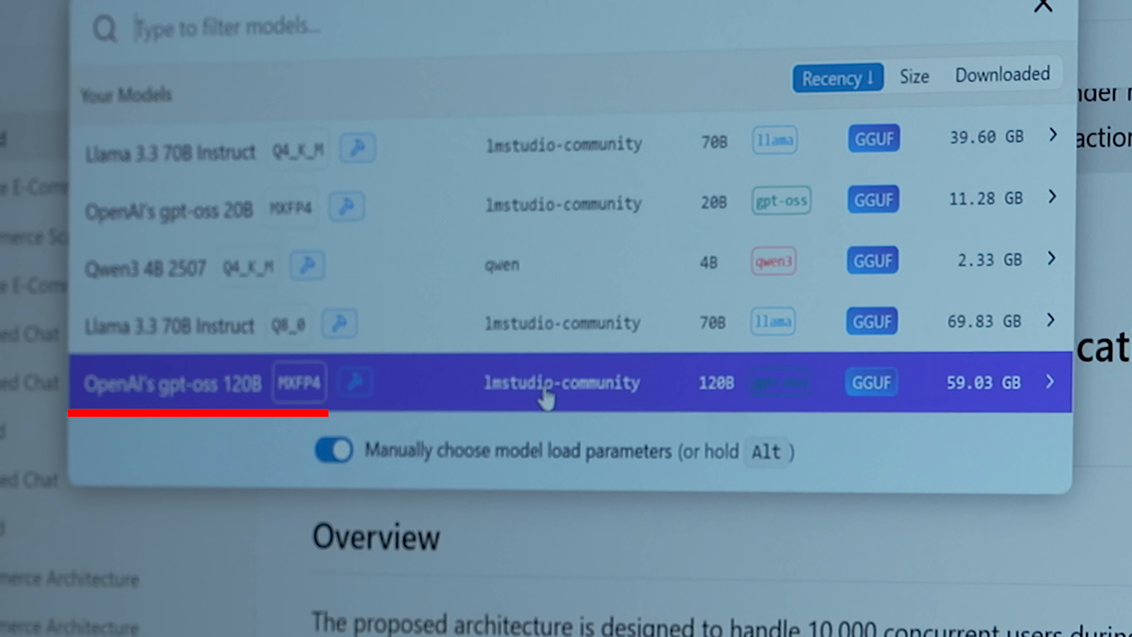
left_click(563, 382)
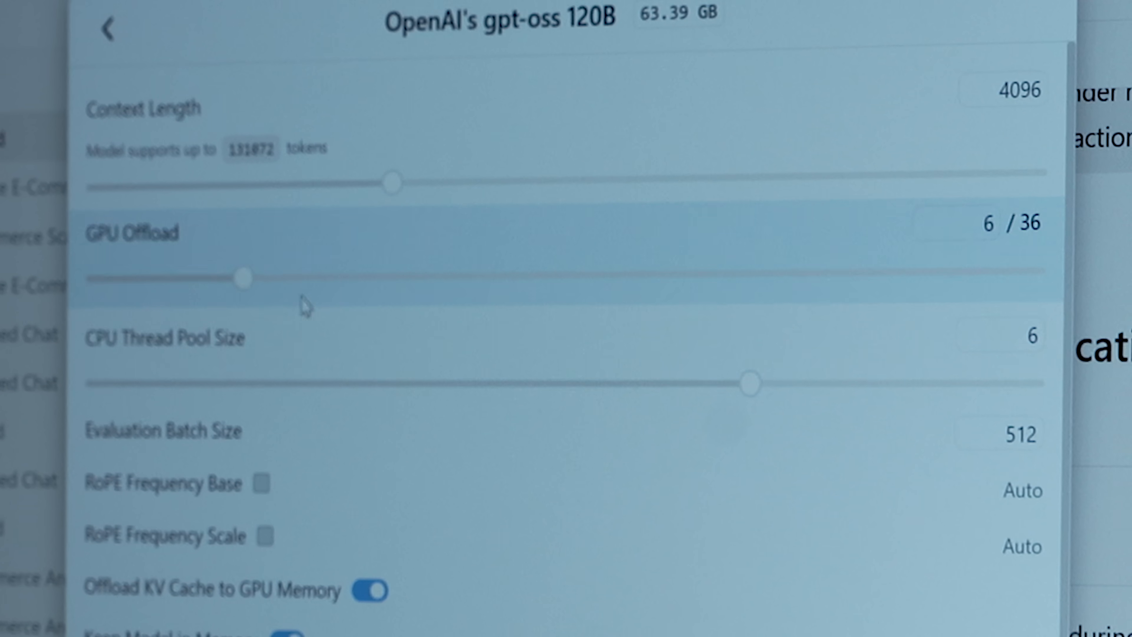